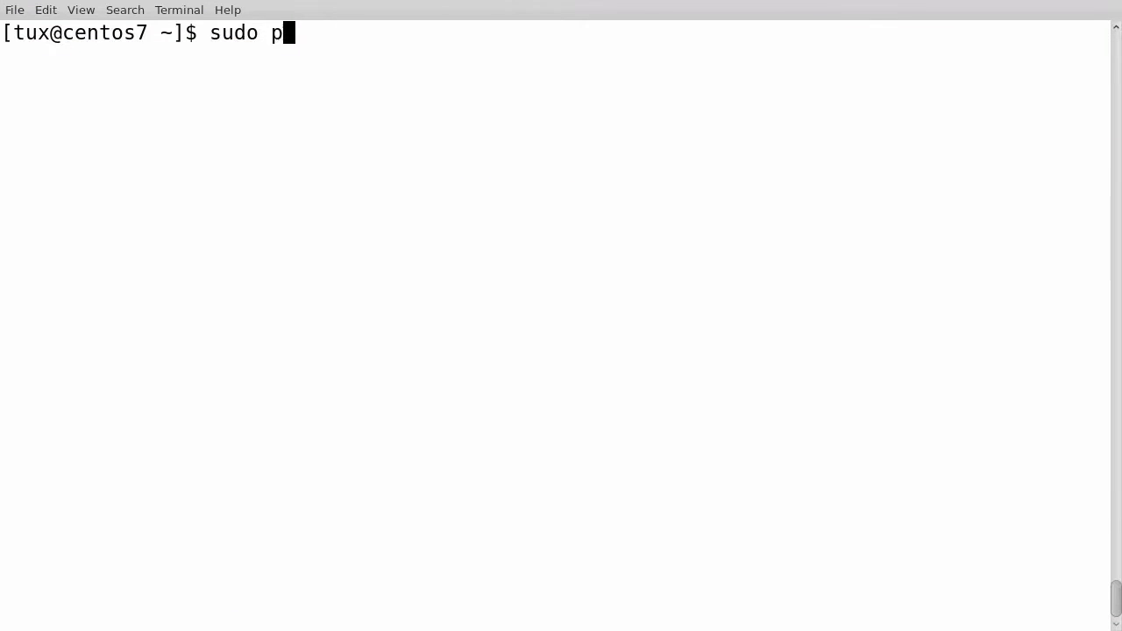
Step: Compose sudo puppet apply -d to run Puppet with the debug option
{"action": "type", "text": "uppet appl"}
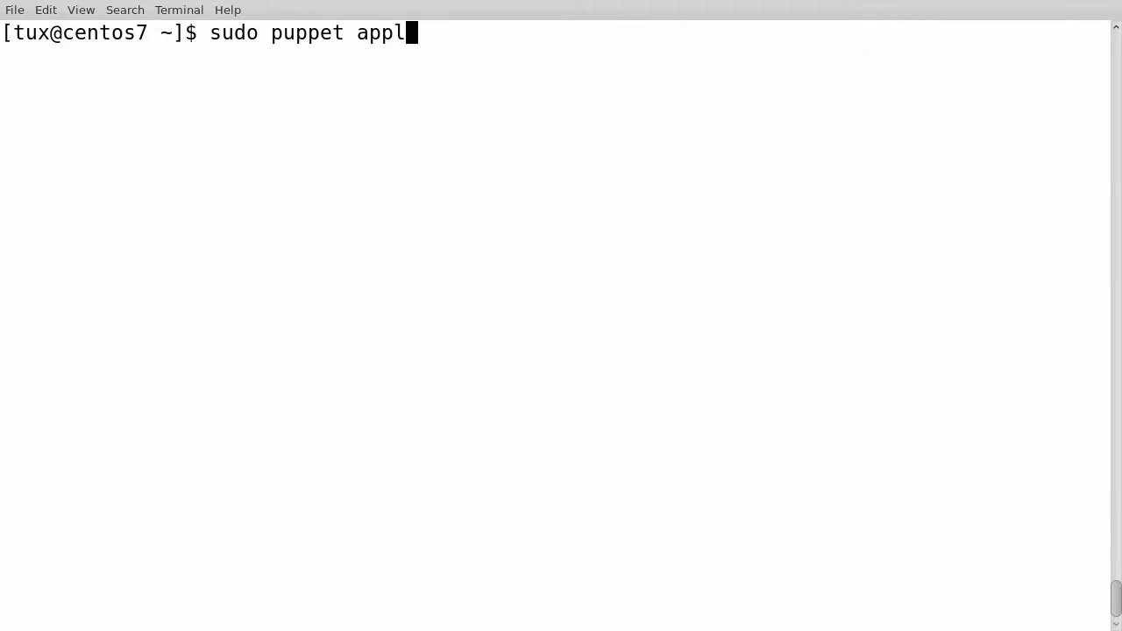
{"action": "type", "text": "y"}
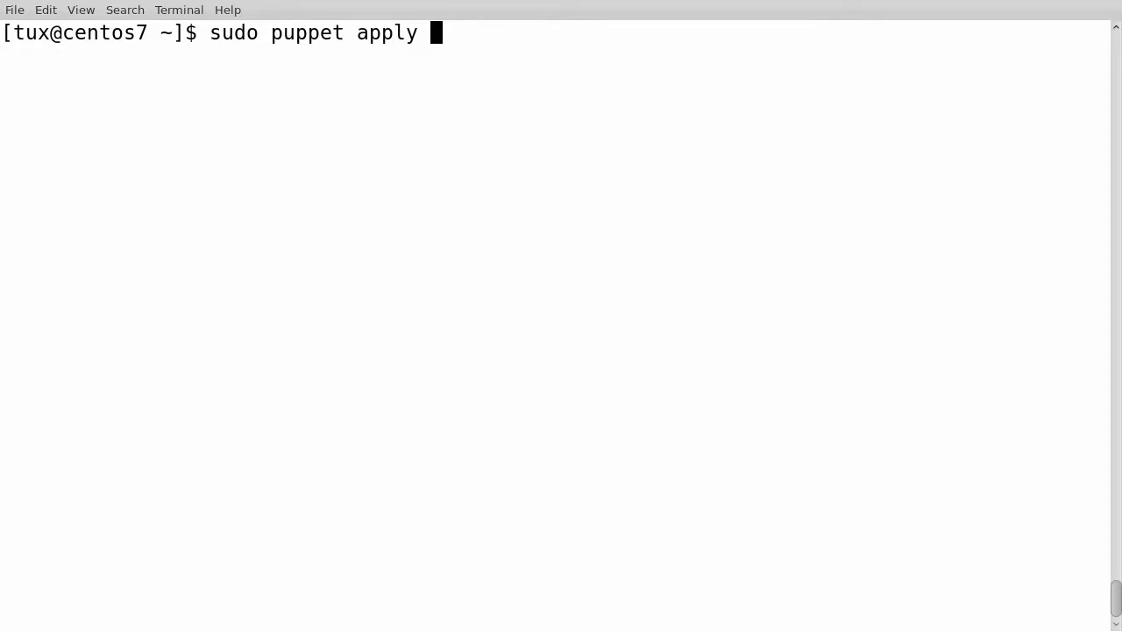
{"action": "type", "text": "-d"}
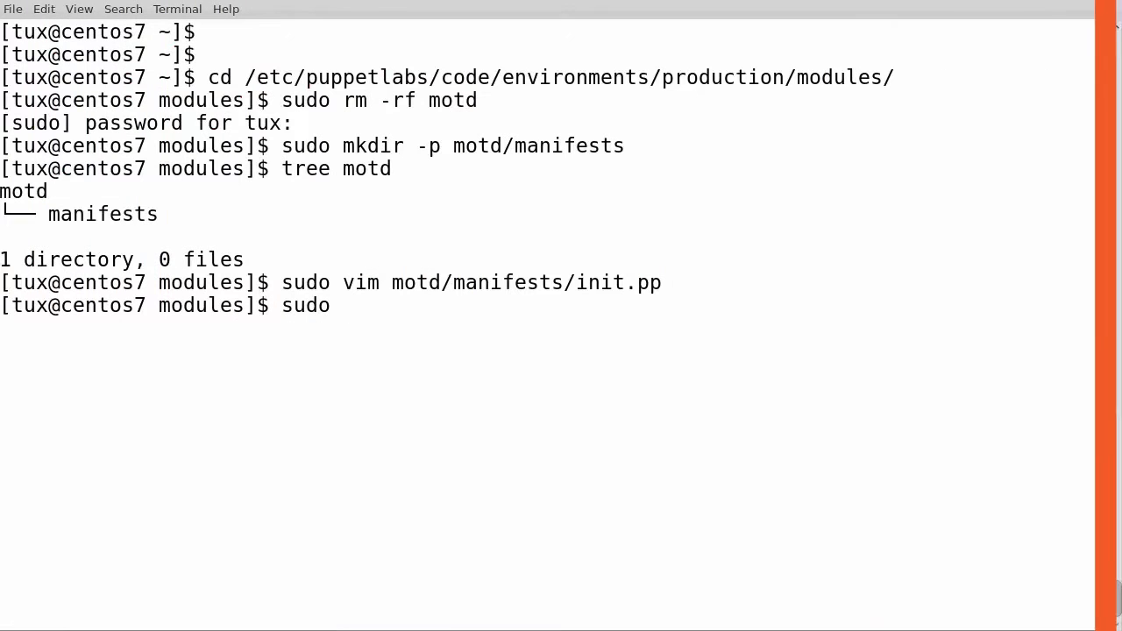
Step: Compose sudo puppet apply -e ' followed by 'in' to begin inline manifest code
{"action": "type", "text": "puppe"}
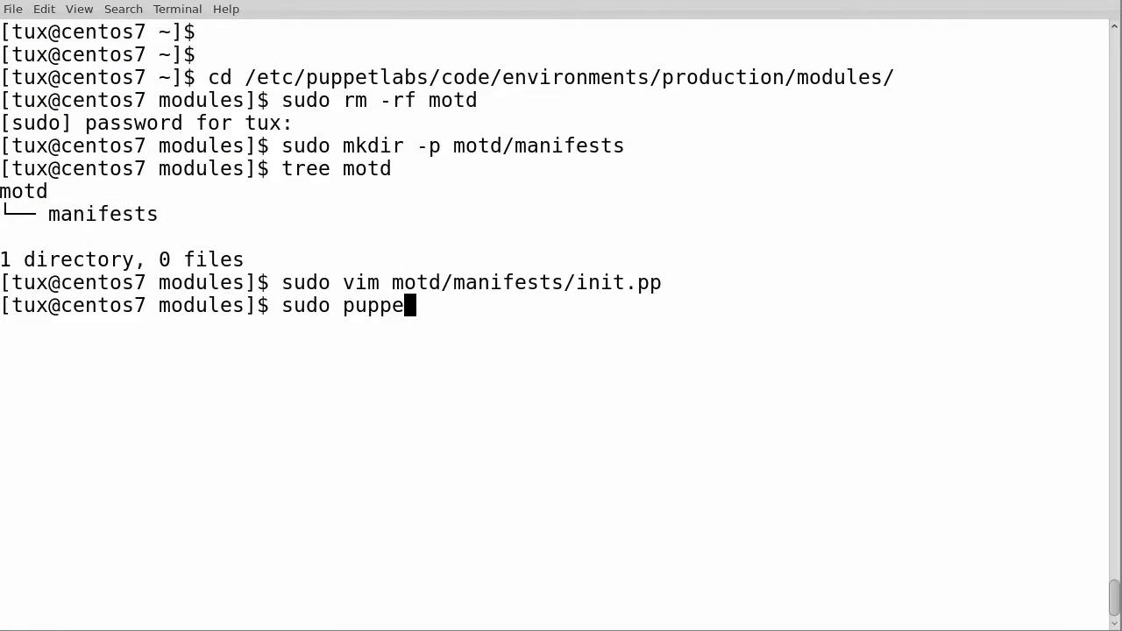
{"action": "type", "text": "t apply"}
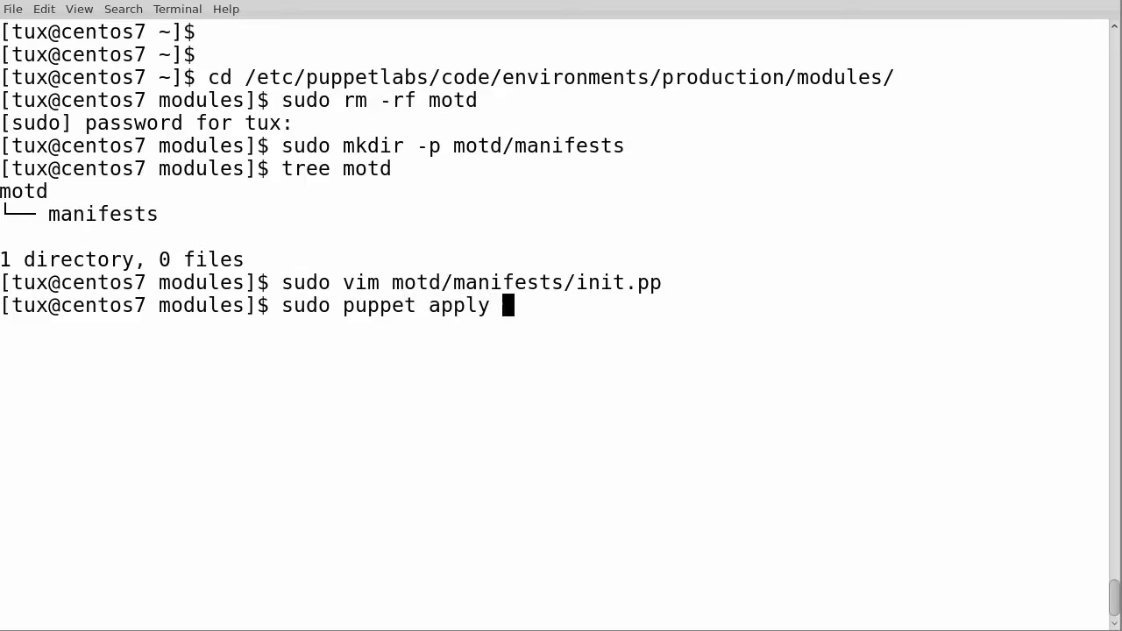
{"action": "type", "text": "-e '"}
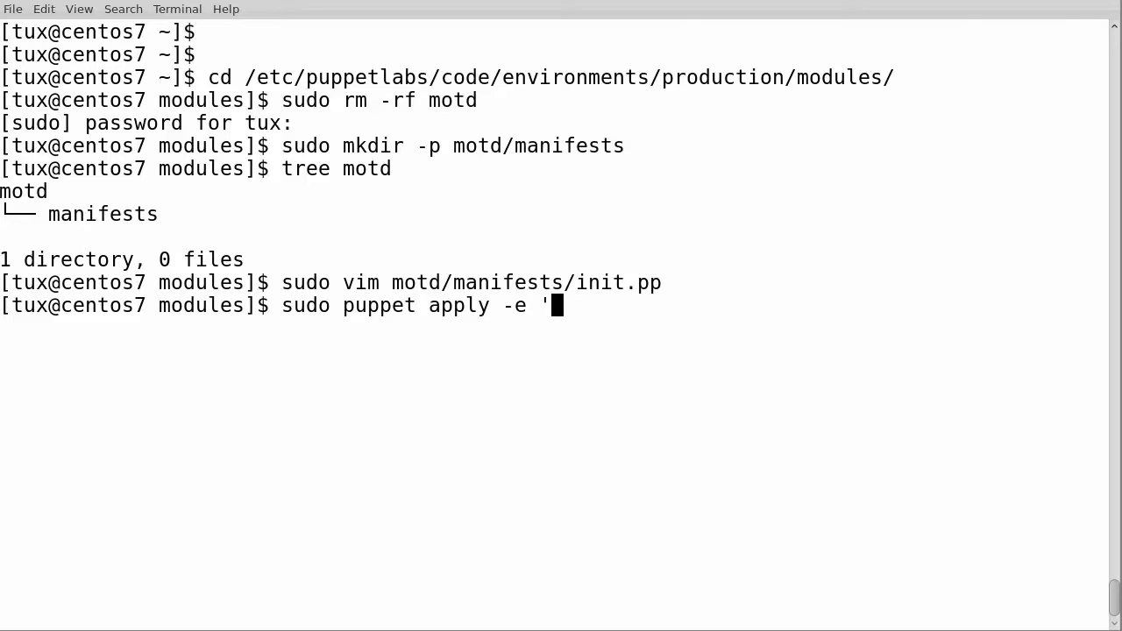
{"action": "type", "text": "in"}
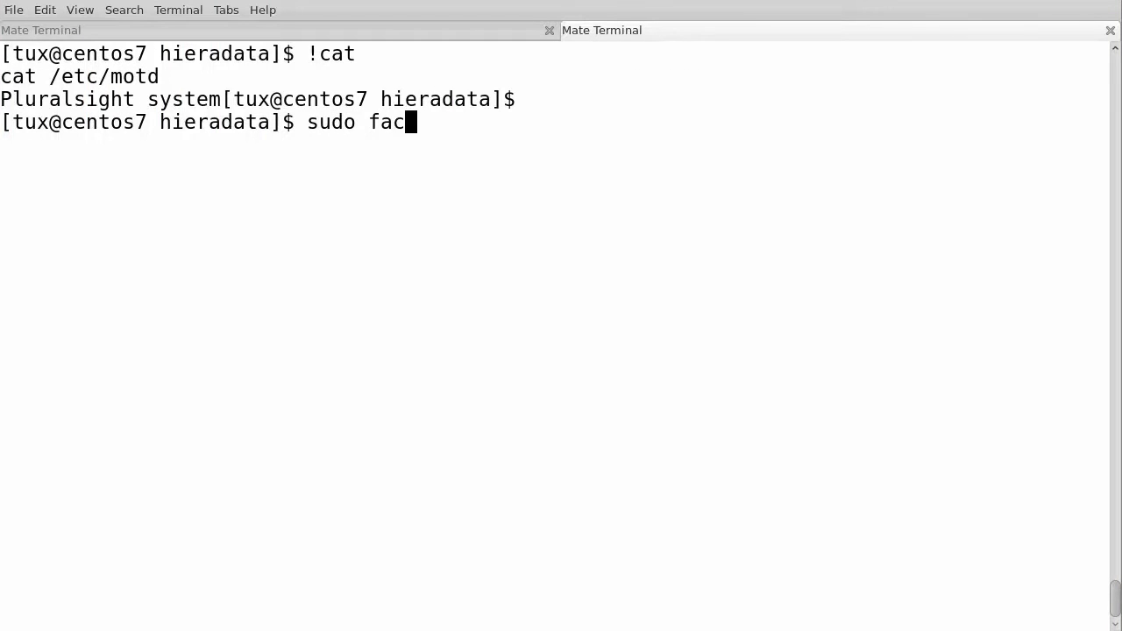
Step: Run sudo facter osfamily to query the OS family fact
{"action": "type", "text": "ter o"}
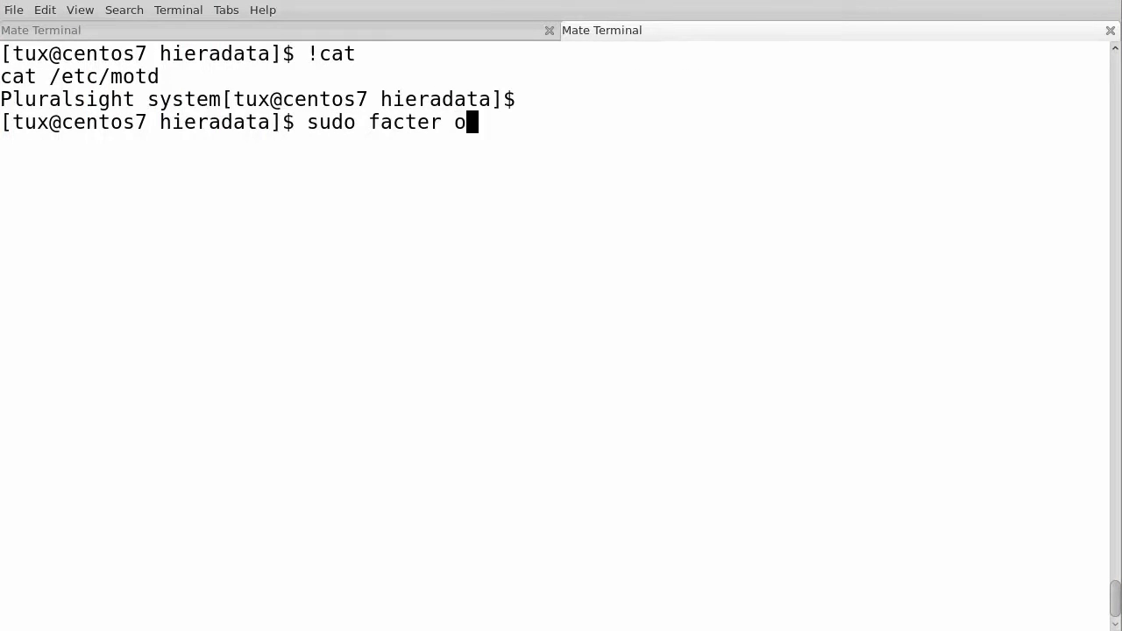
{"action": "type", "text": "sfamily"}
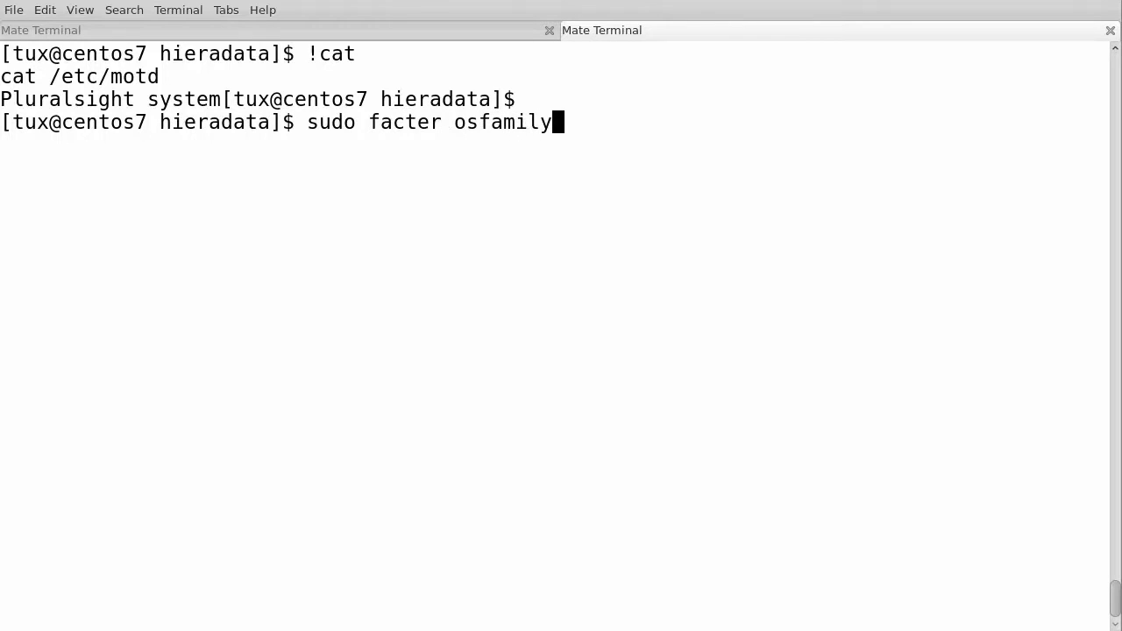
{"action": "key", "text": "Return"}
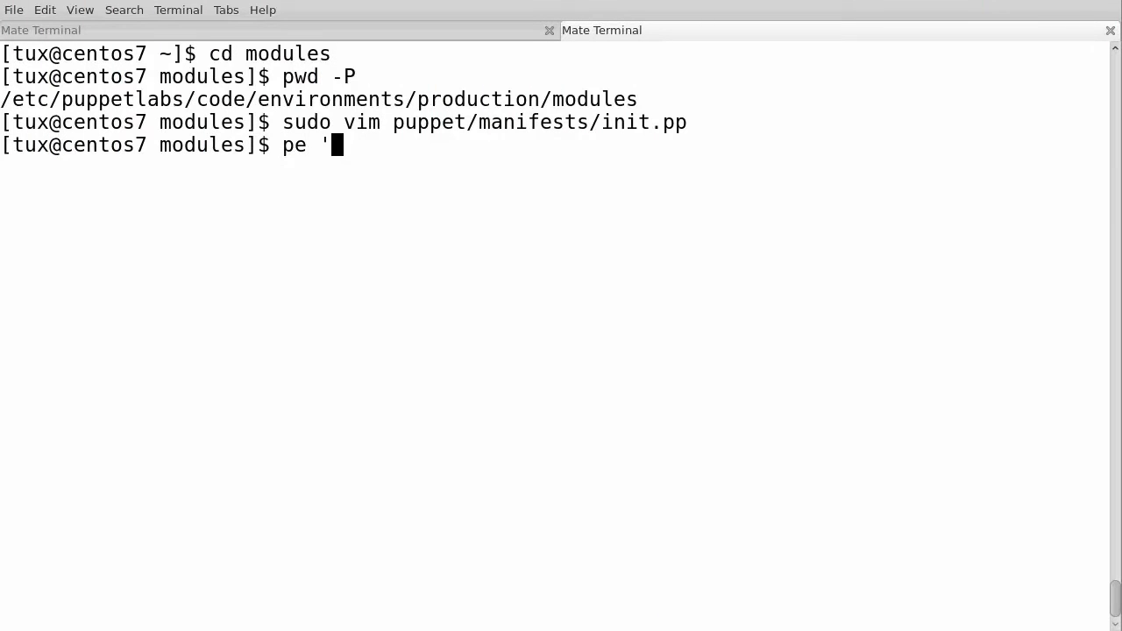
Step: Compose pe 'include puppet' --debug at the prompt
{"action": "type", "text": "include"}
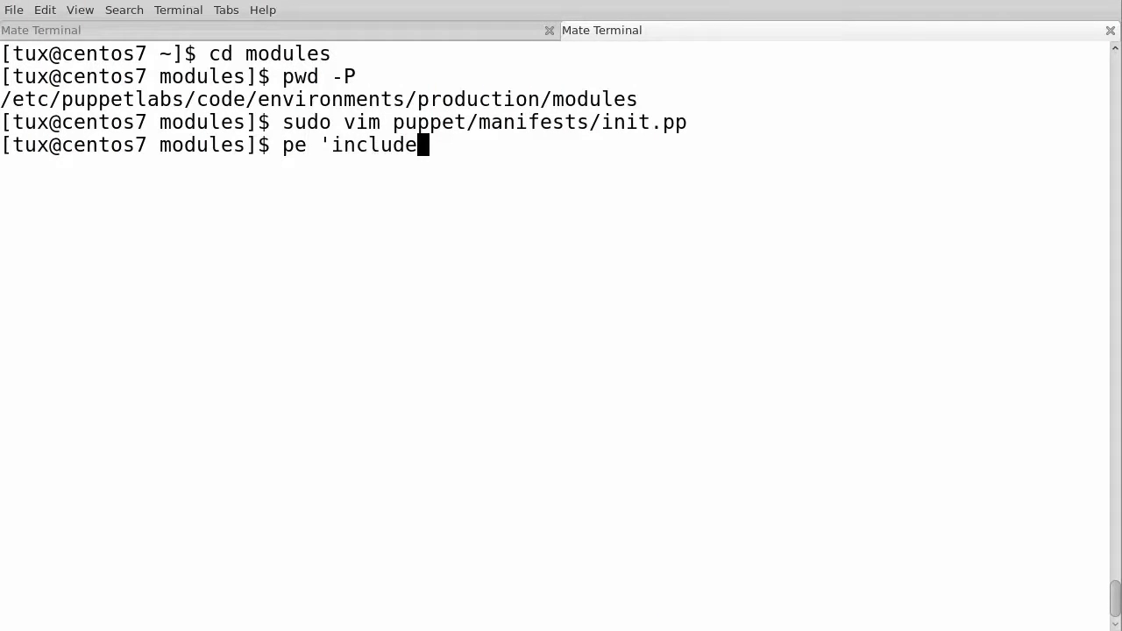
{"action": "type", "text": "puppe"}
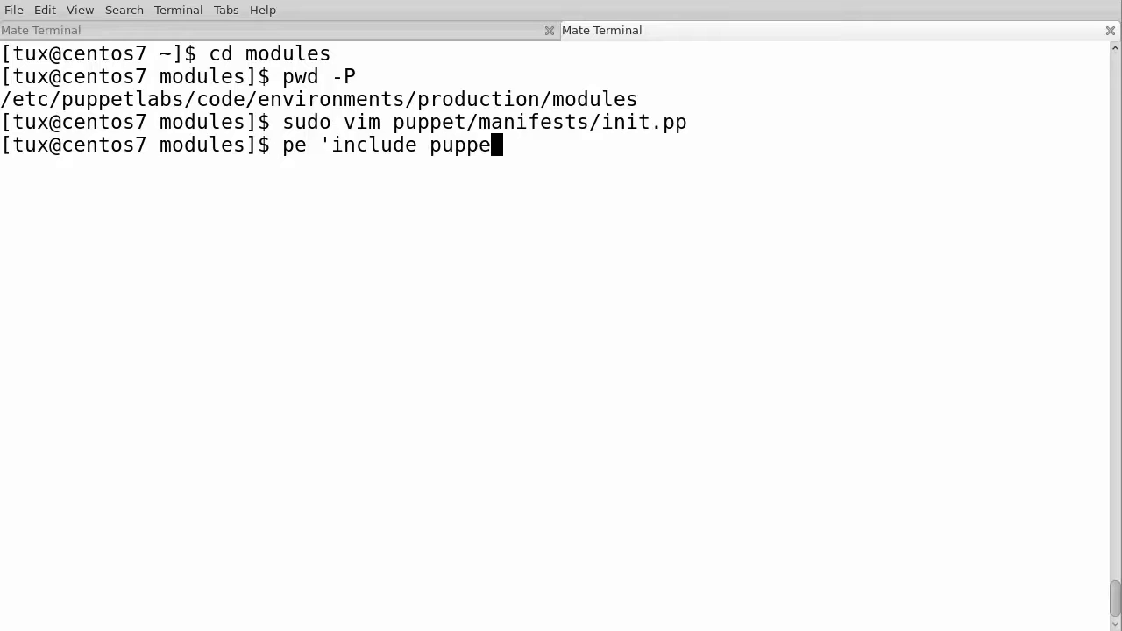
{"action": "type", "text": "t'"}
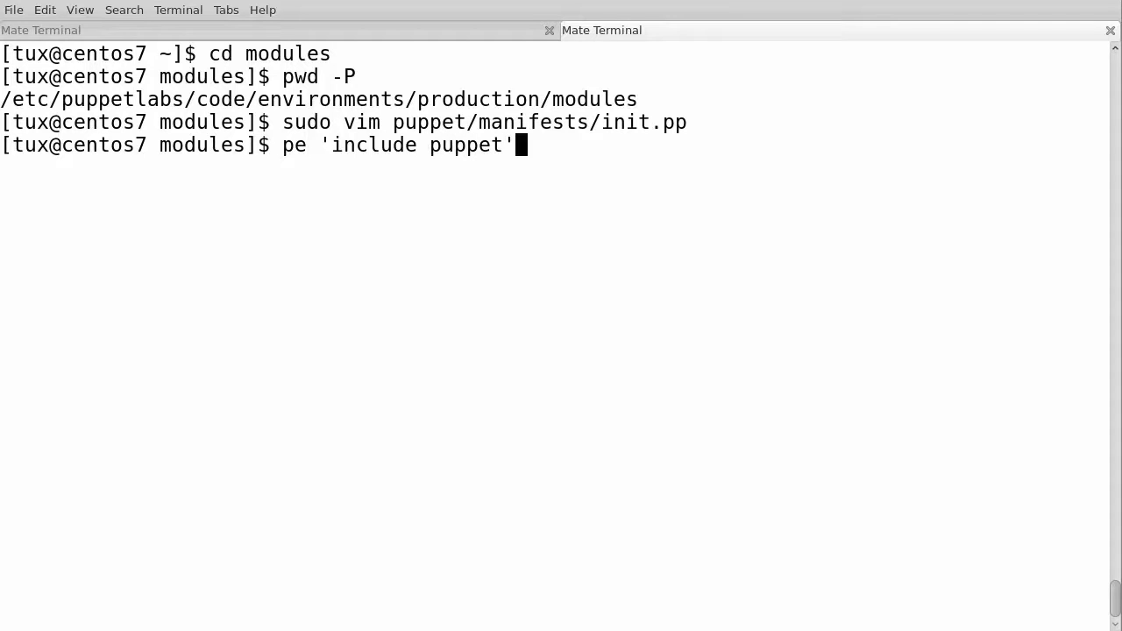
{"action": "type", "text": "--debug"}
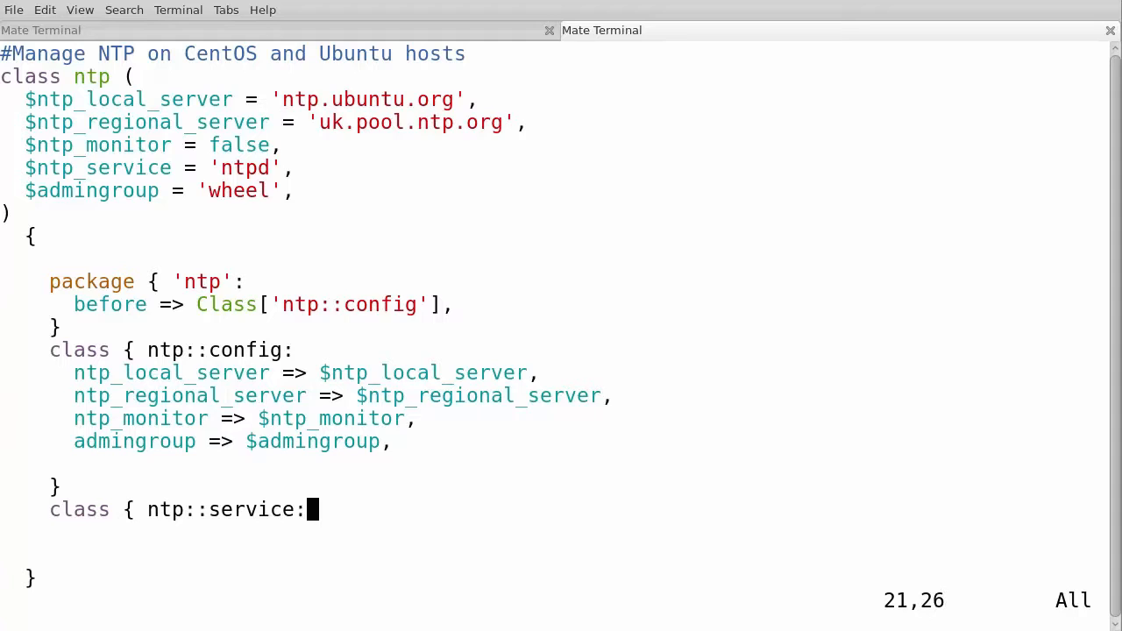
Step: Start a new indented line beneath class { ntp::service: for its parameters
{"action": "key", "text": "Return"}
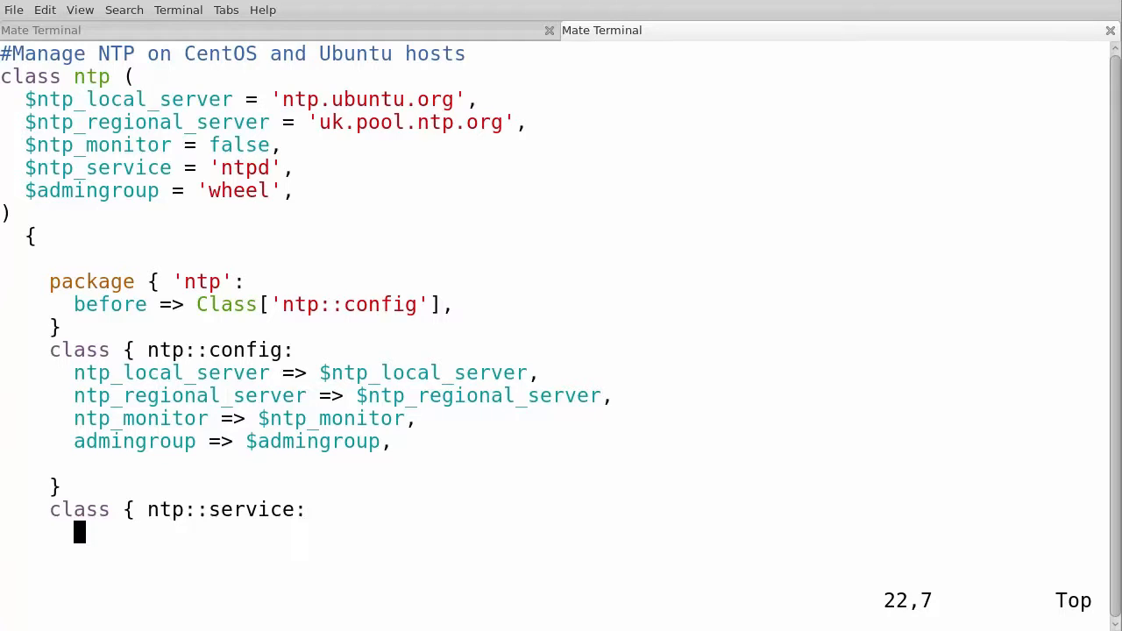